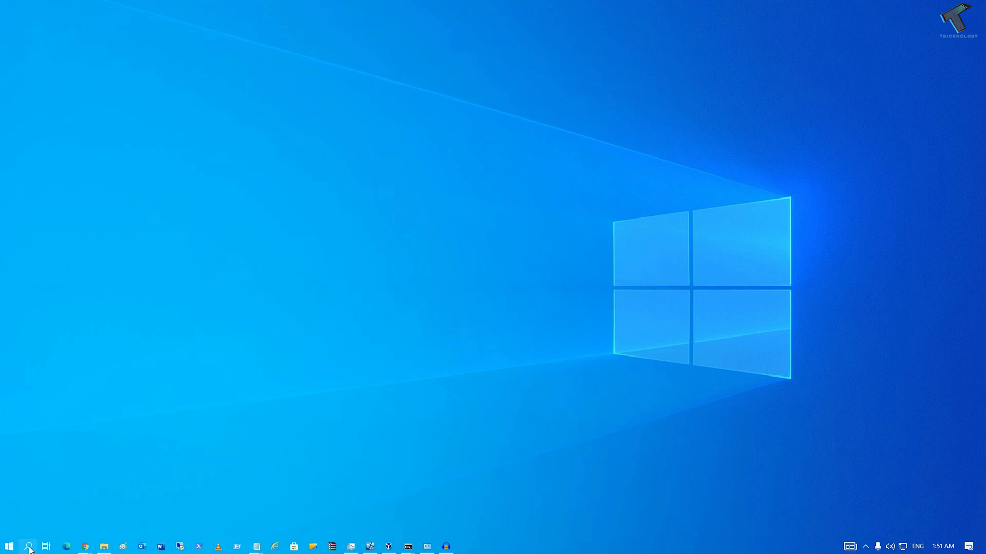
# Step: Search Windows for 'virus'
pyautogui.click(28, 544)
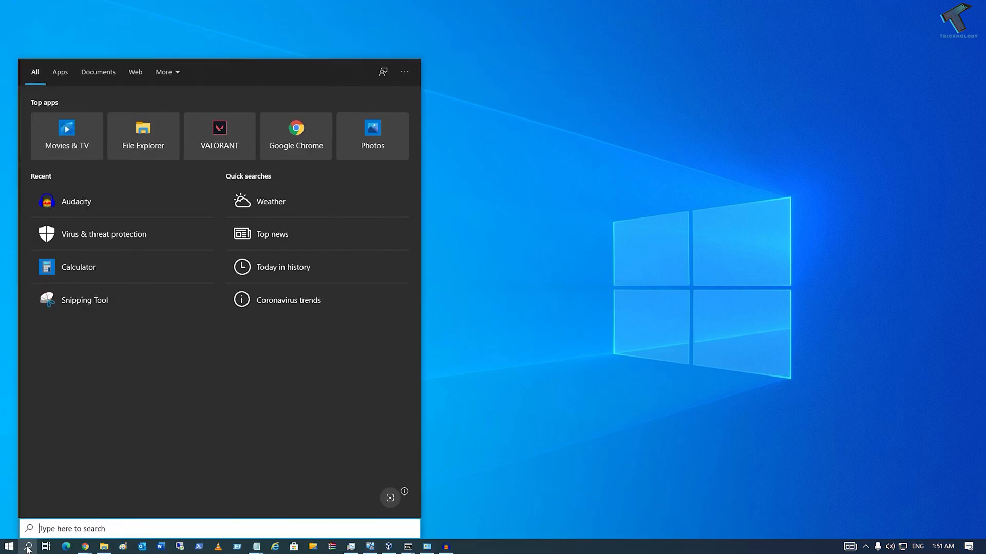
pyautogui.write('virus')
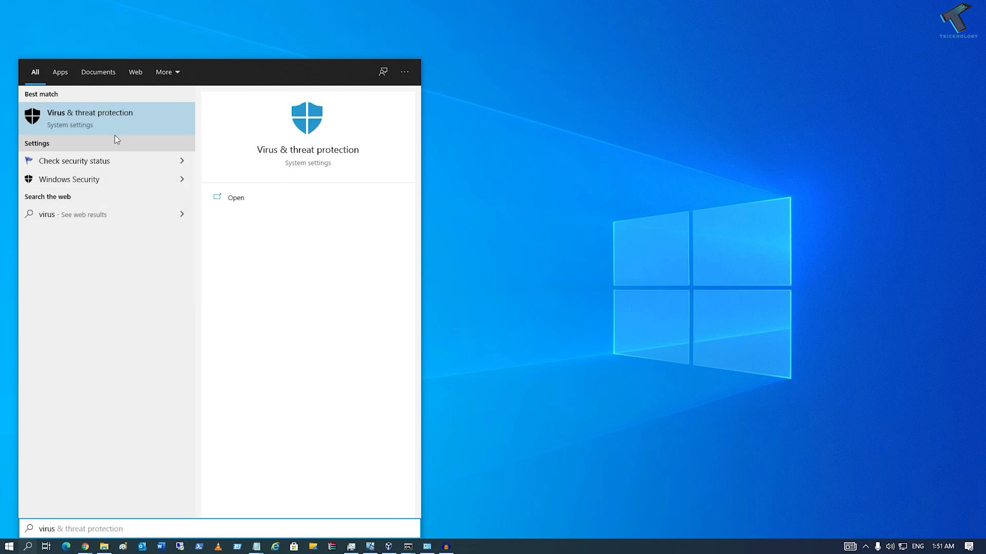
# Step: Open Virus & threat protection and start a Quick scan under Current threats
pyautogui.click(89, 117)
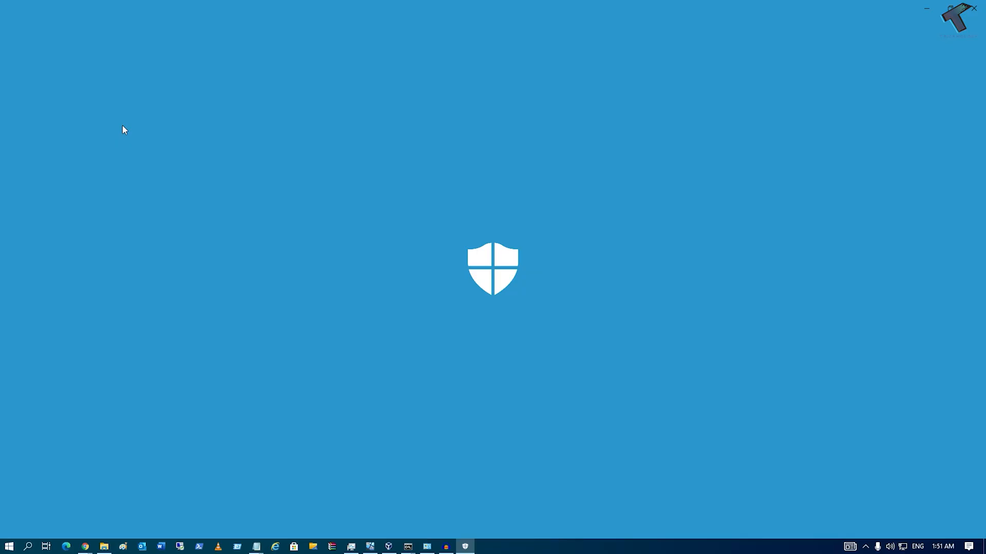
pyautogui.click(465, 547)
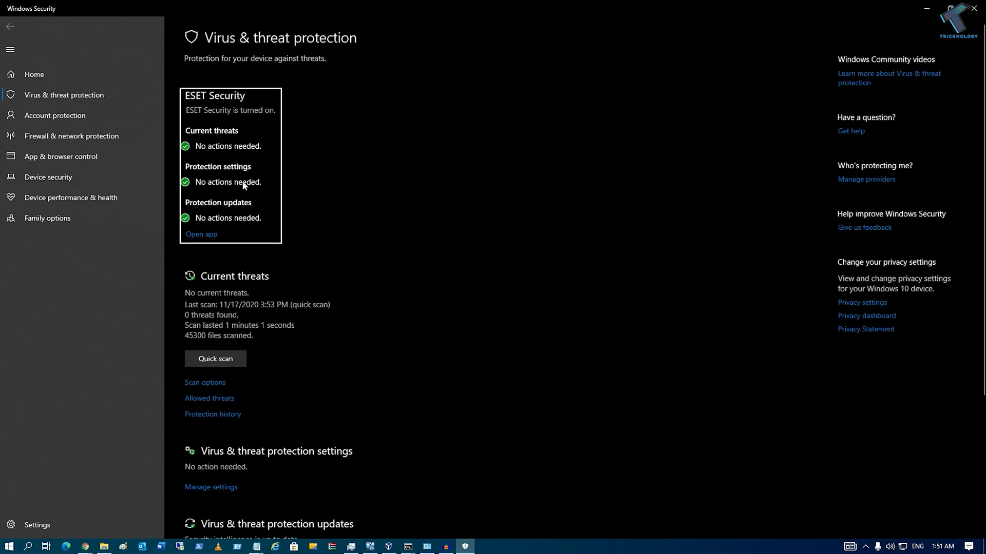
pyautogui.scroll(-3)
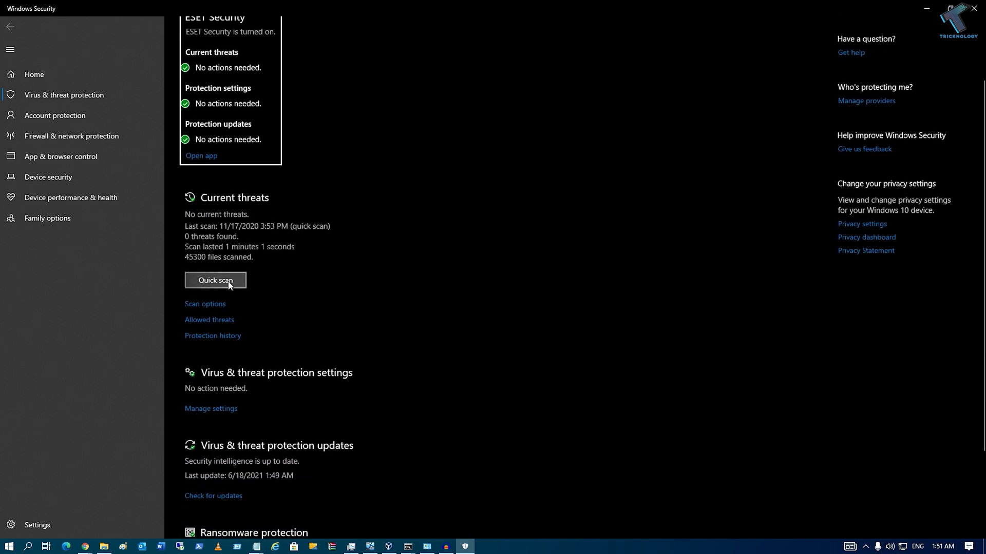
pyautogui.click(215, 280)
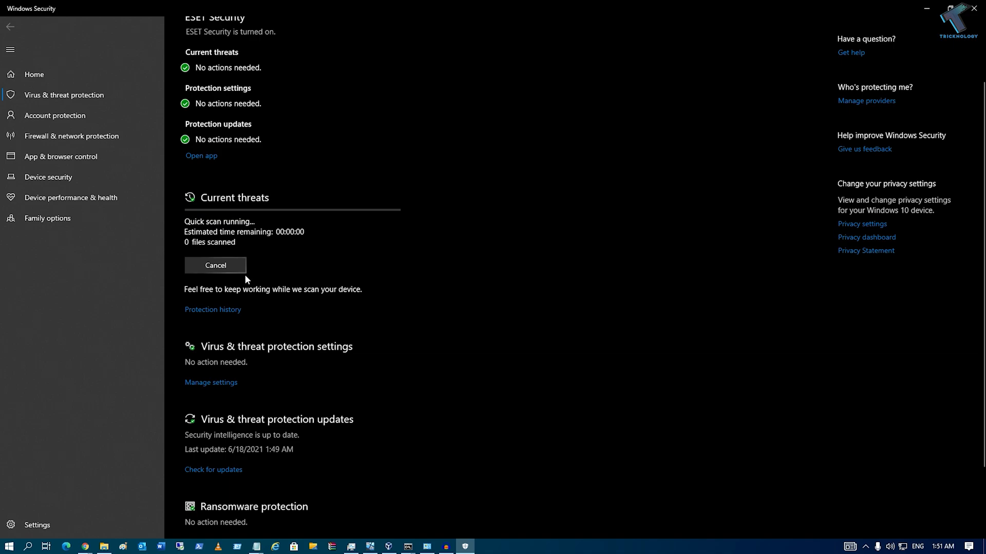
pyautogui.moveTo(290, 261)
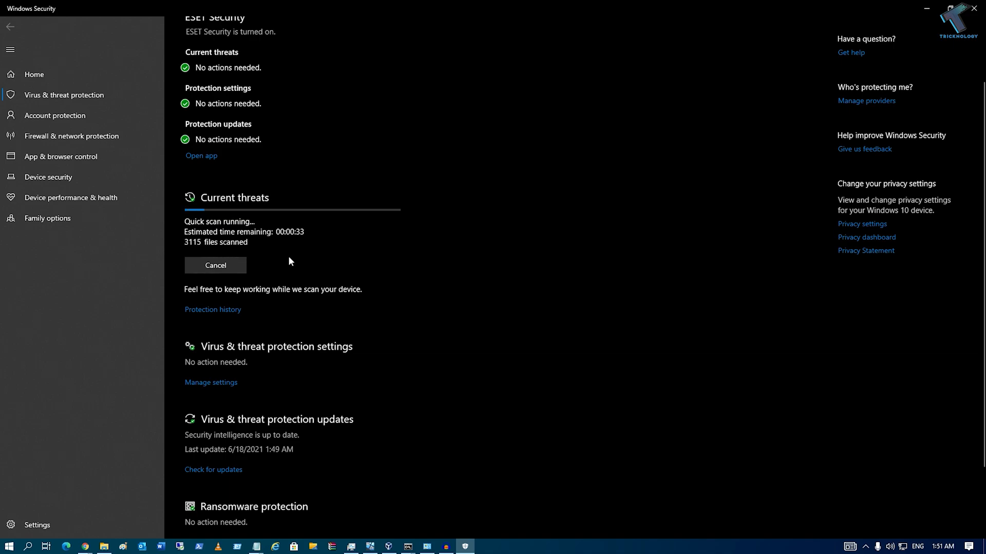
# Step: Minimize Windows Security while the scan runs and reopen Windows Search
pyautogui.click(928, 10)
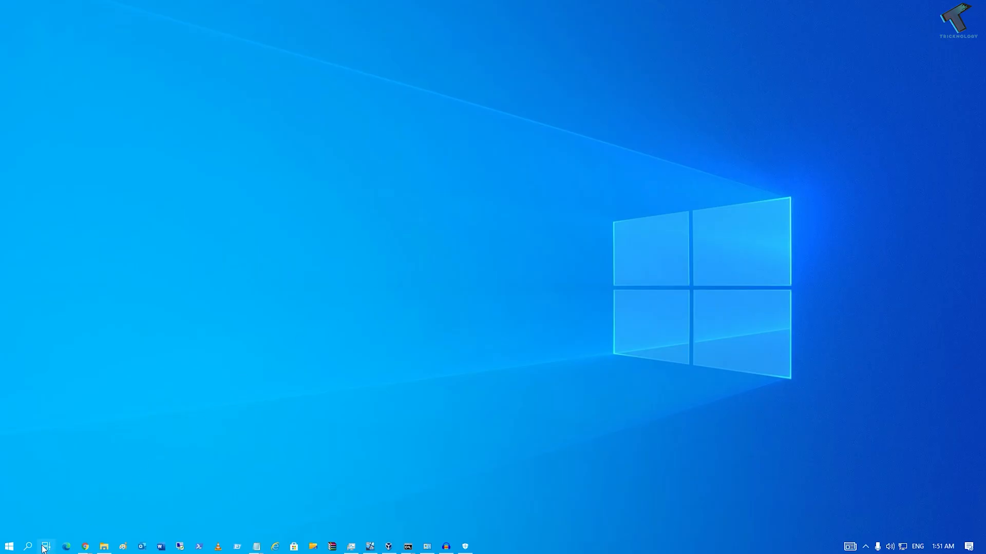
pyautogui.click(28, 545)
pyautogui.write('sysdm.cpl')
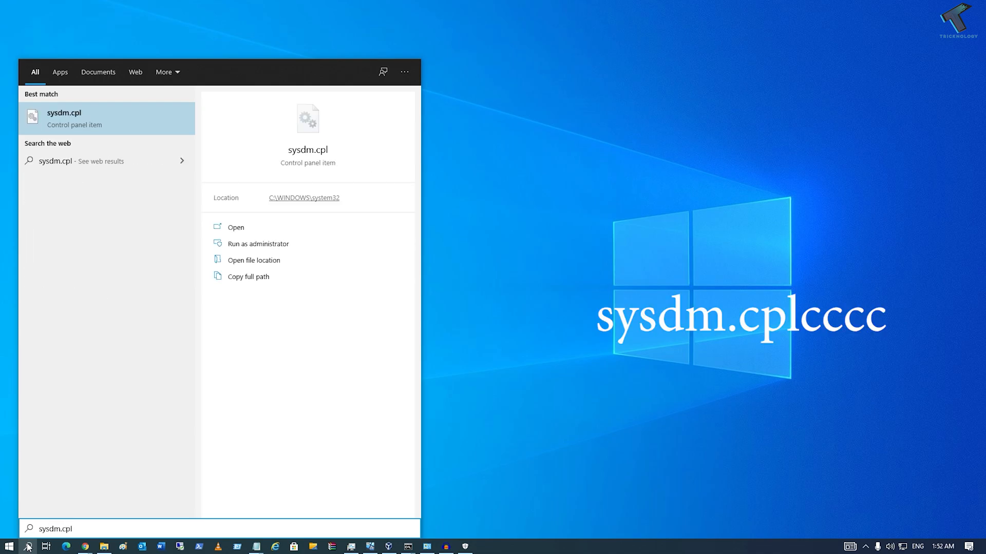
pyautogui.moveTo(82, 125)
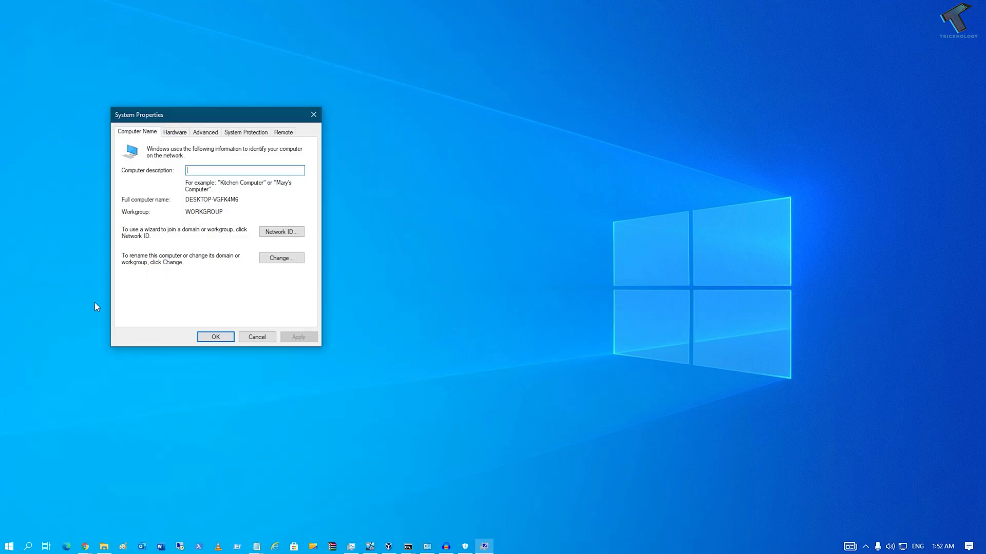
# Step: Centre System Properties and open Performance Settings from the Advanced tab
pyautogui.moveTo(138, 115); pyautogui.dragTo(335, 130)
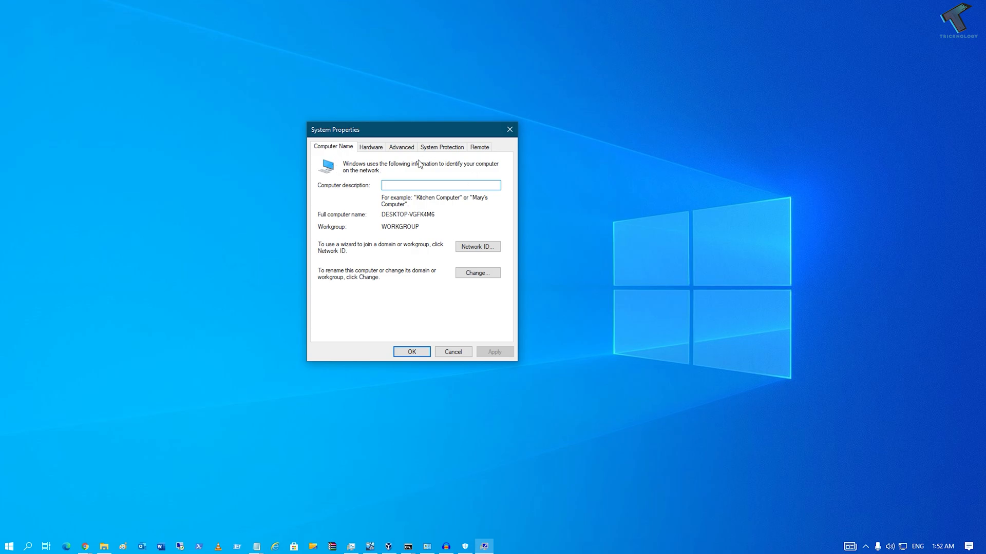
pyautogui.click(401, 146)
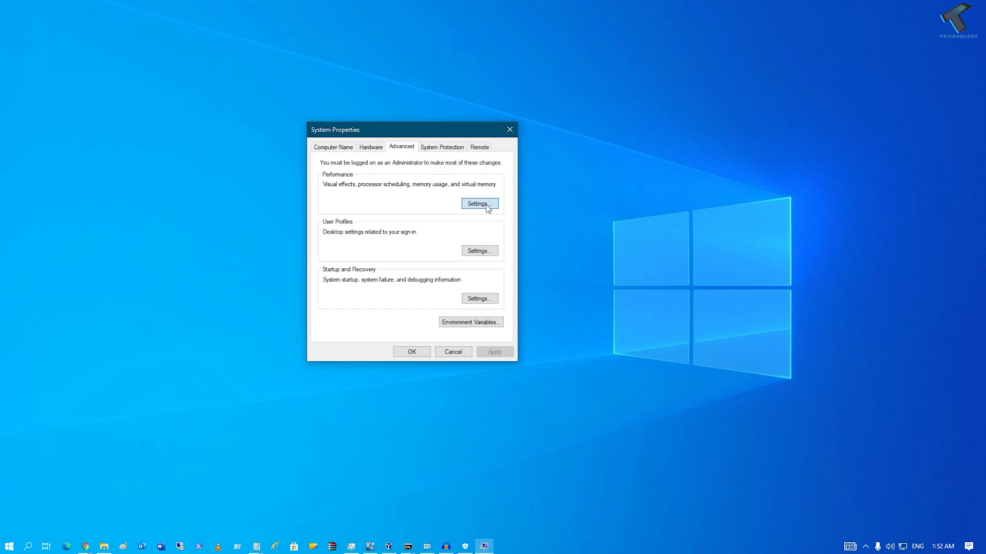
pyautogui.click(479, 203)
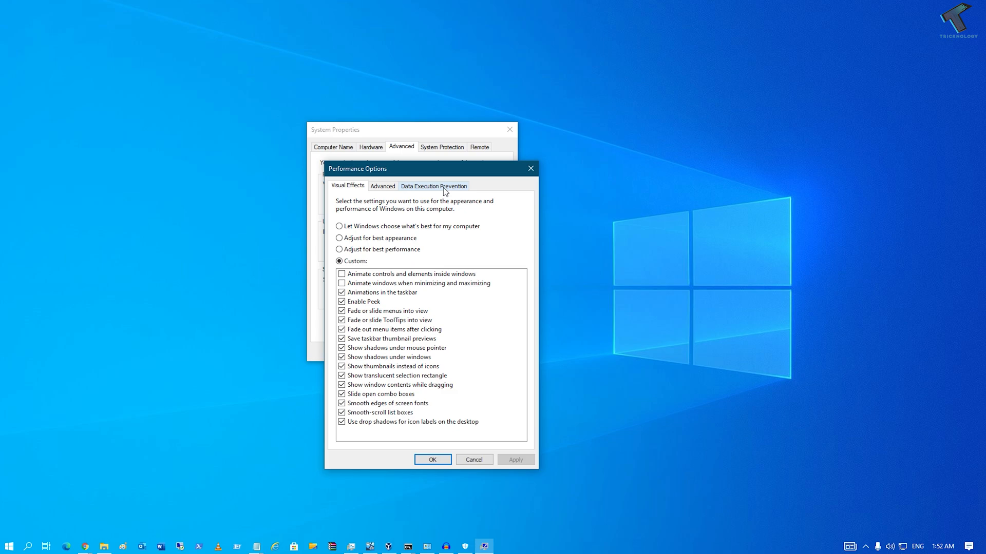
# Step: Turn on DEP for all programs except chosen ones and add a Program Files (x86) executable
pyautogui.click(434, 186)
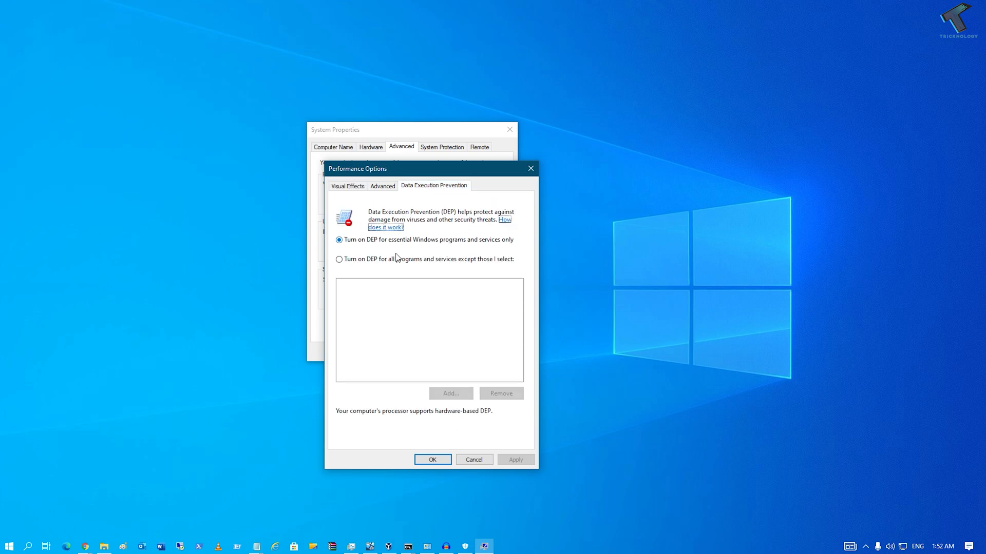
pyautogui.click(339, 259)
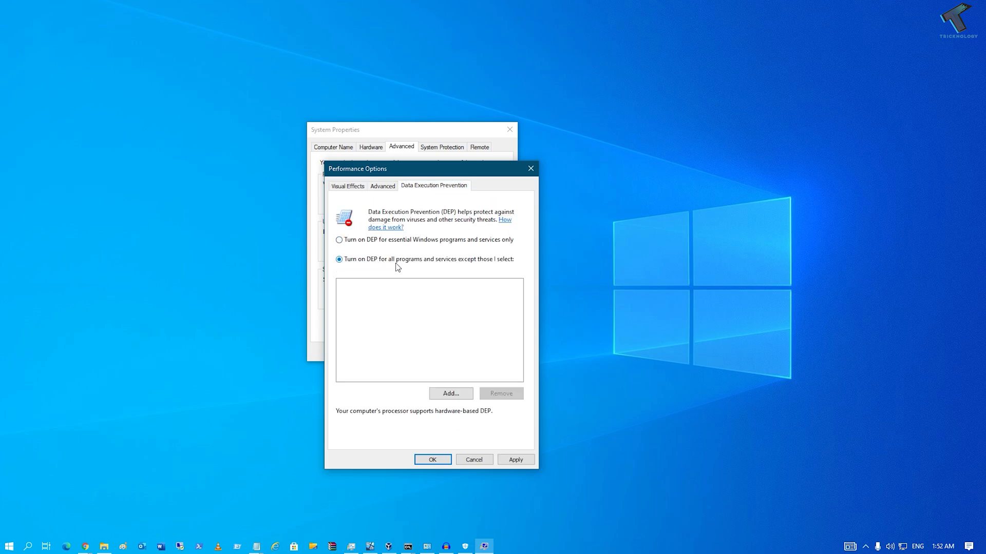
pyautogui.moveTo(461, 324)
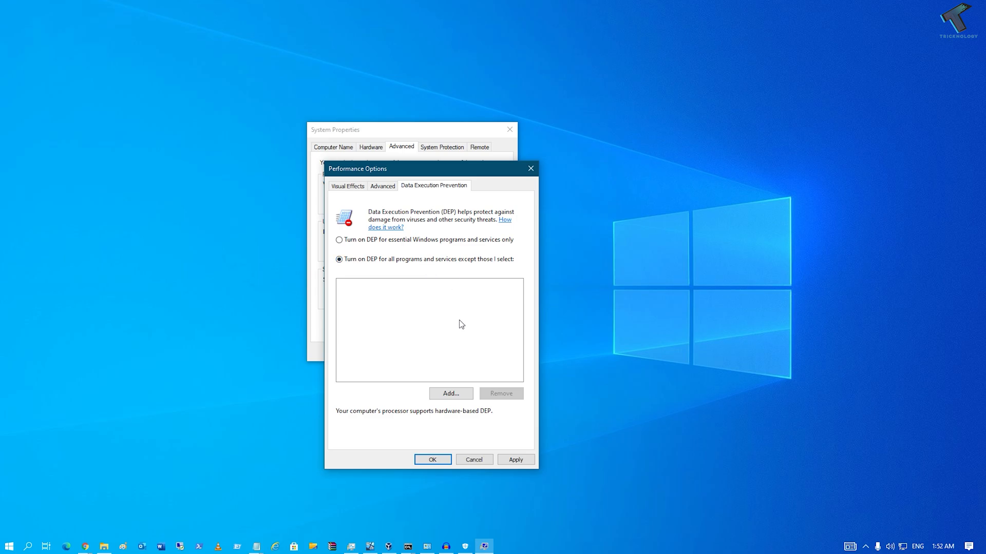
pyautogui.click(450, 394)
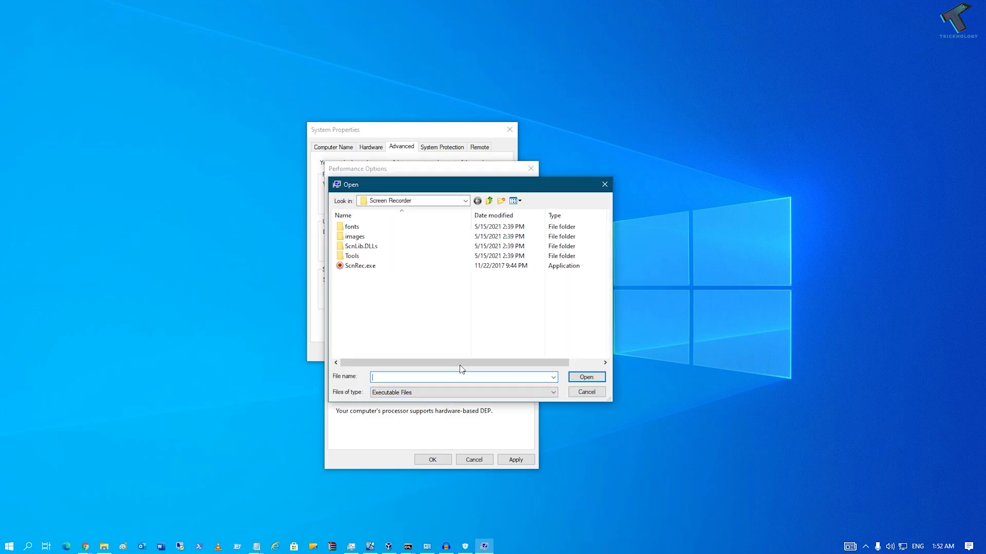
pyautogui.click(465, 201)
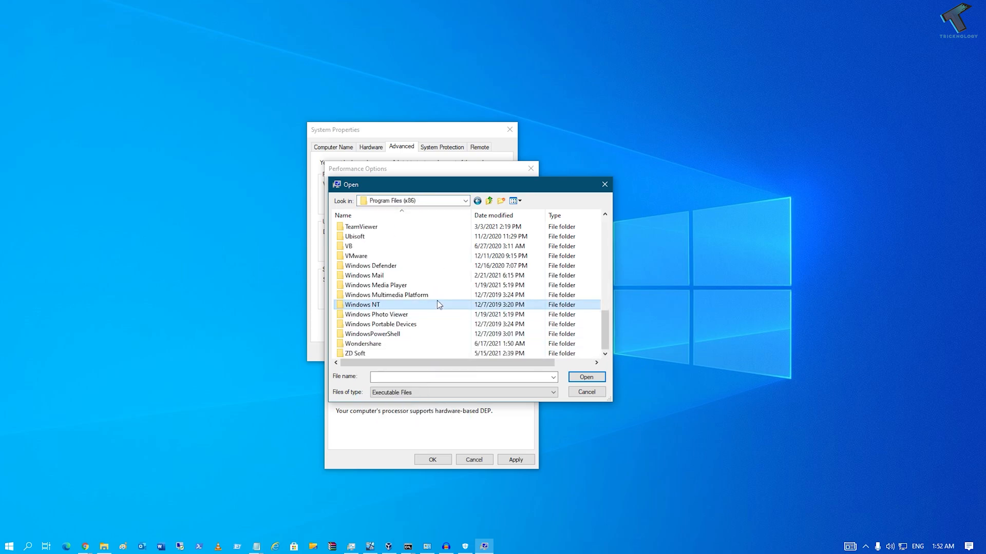
pyautogui.doubleClick(357, 256)
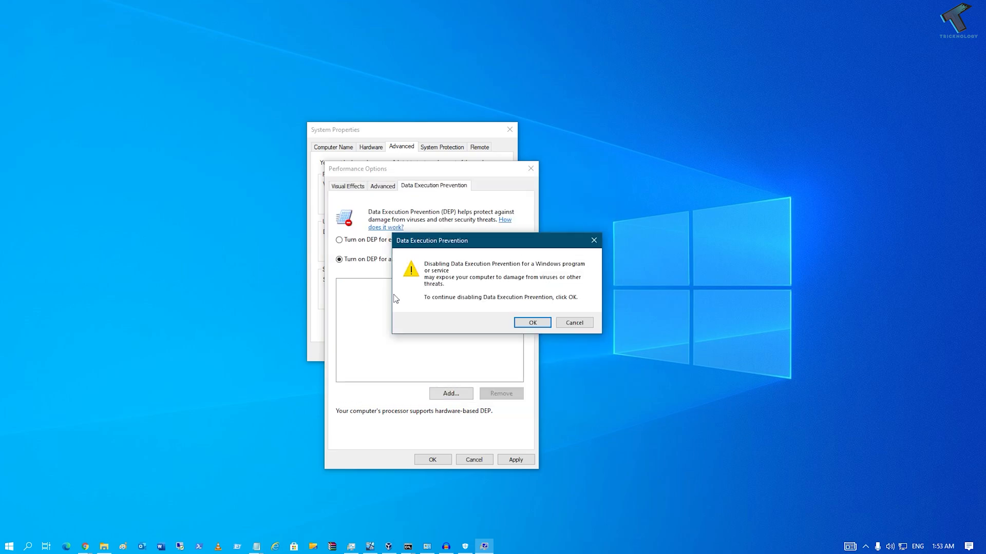
# Step: Confirm the Internet Explorer DEP exception, apply, and close the dialogs
pyautogui.click(532, 323)
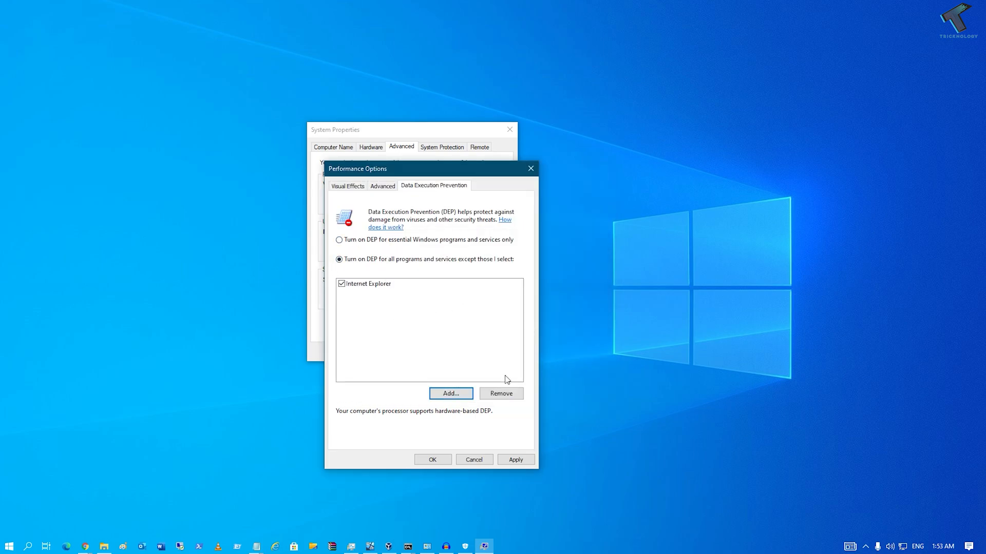
pyautogui.click(515, 459)
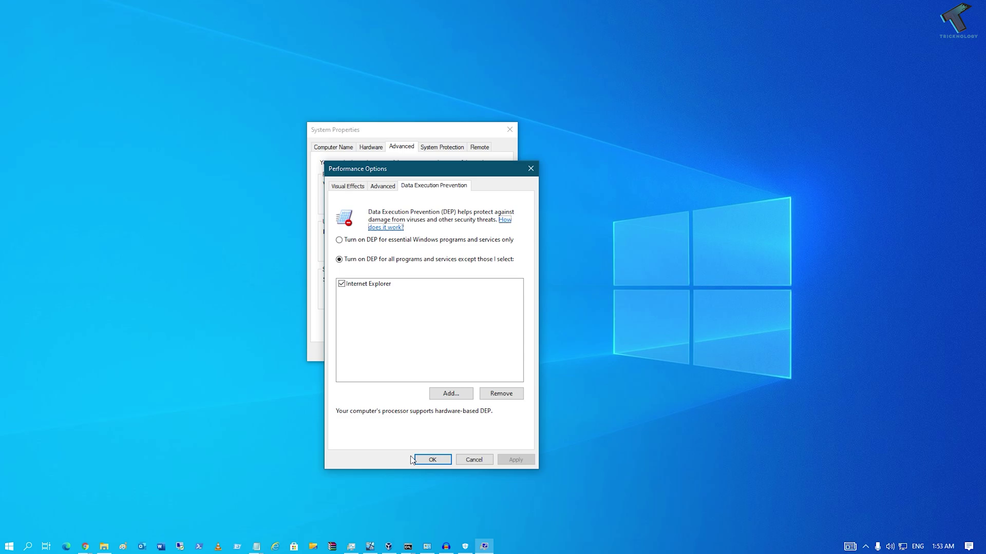
pyautogui.click(432, 459)
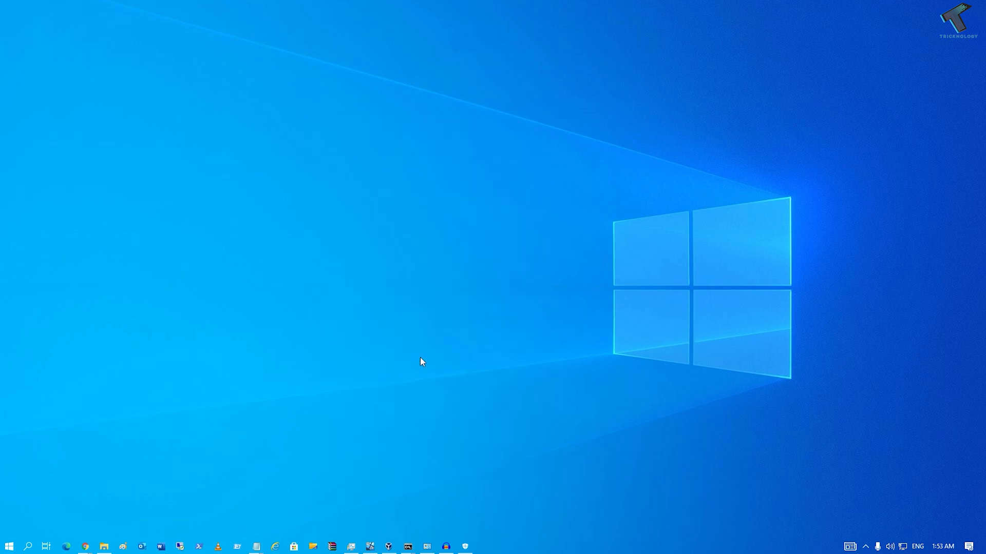